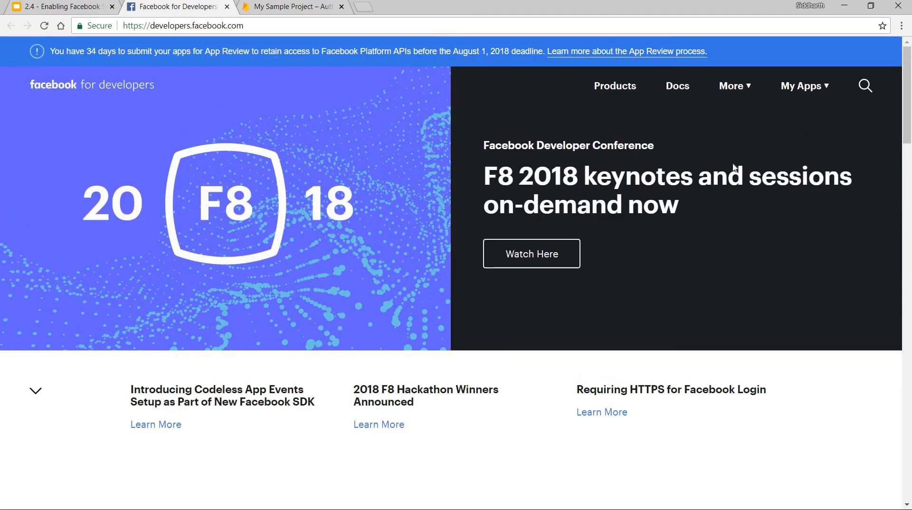
pyautogui.moveTo(804, 91)
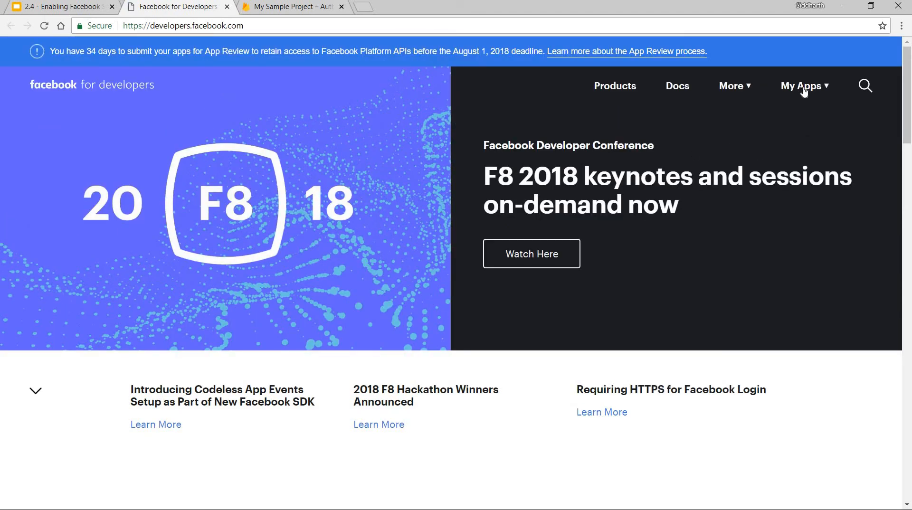
# Step: Leave the Facebook for Developers home page and open a new incognito window
pyautogui.click(802, 86)
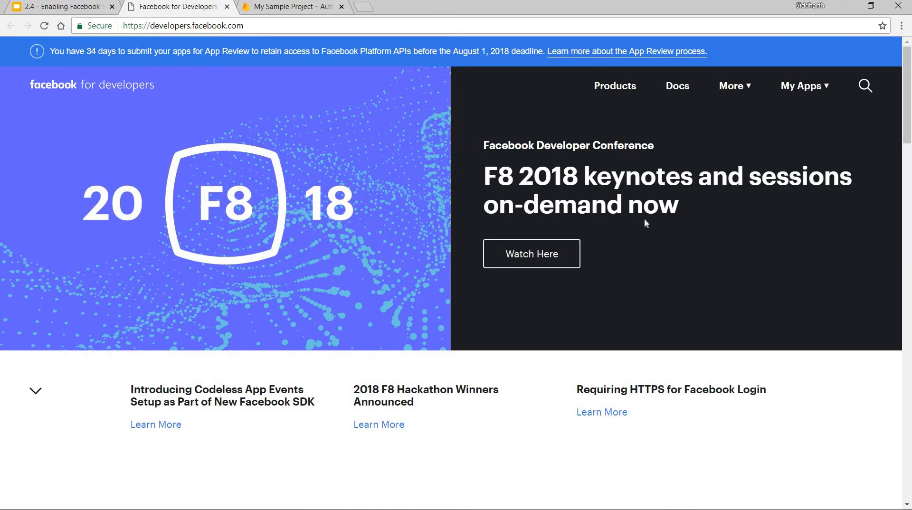
pyautogui.moveTo(806, 93)
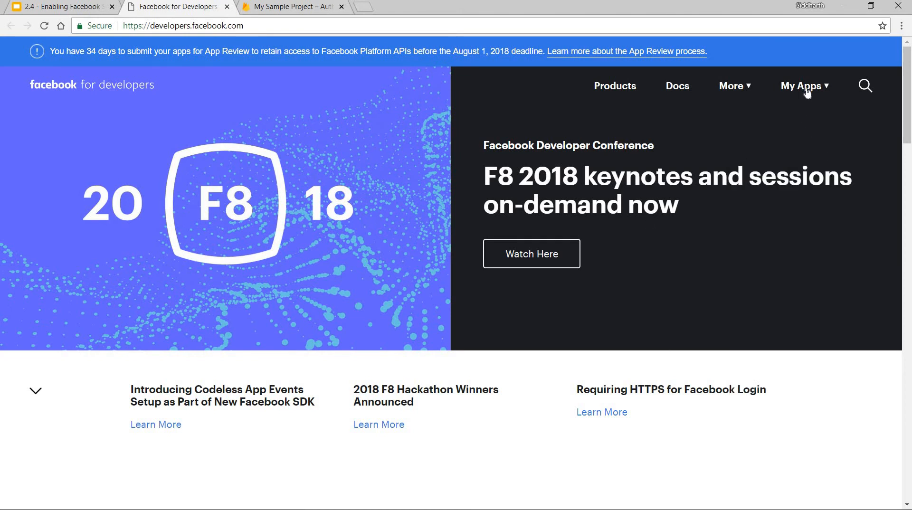
pyautogui.moveTo(739, 236)
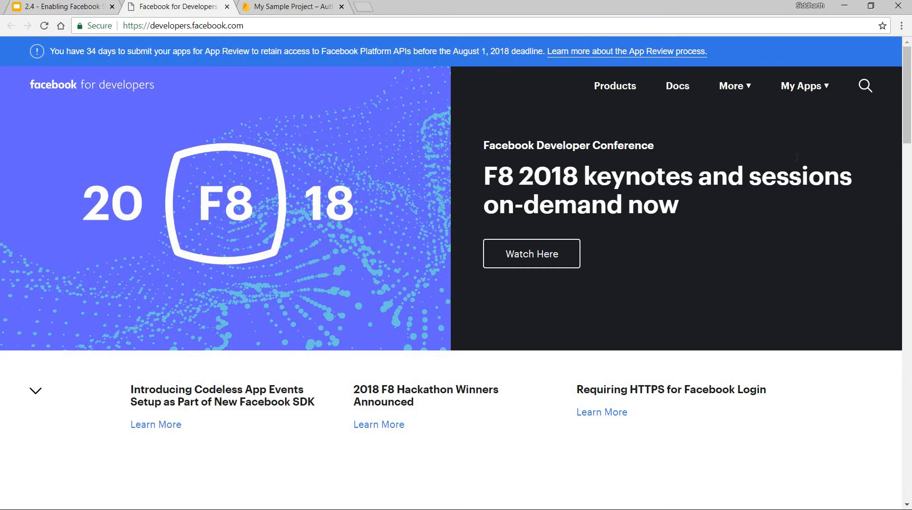
pyautogui.moveTo(348, 284)
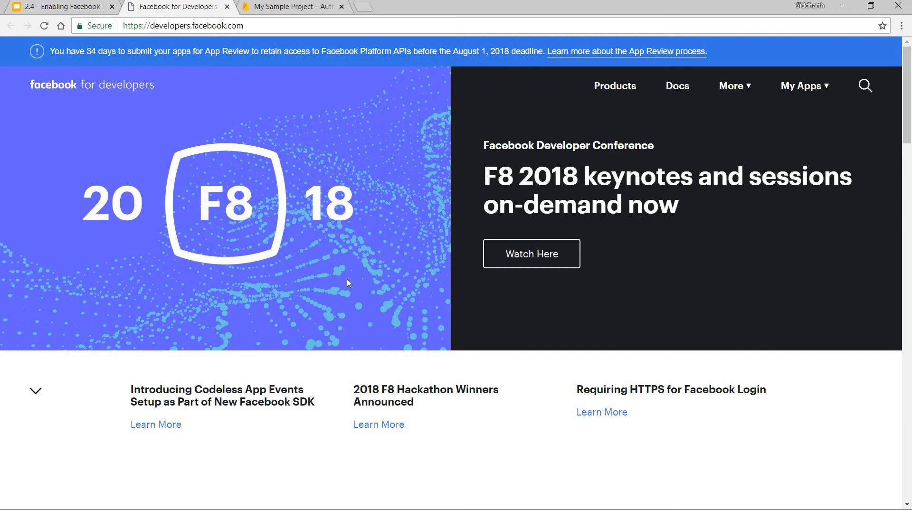
pyautogui.press('ctrl+shift+n')
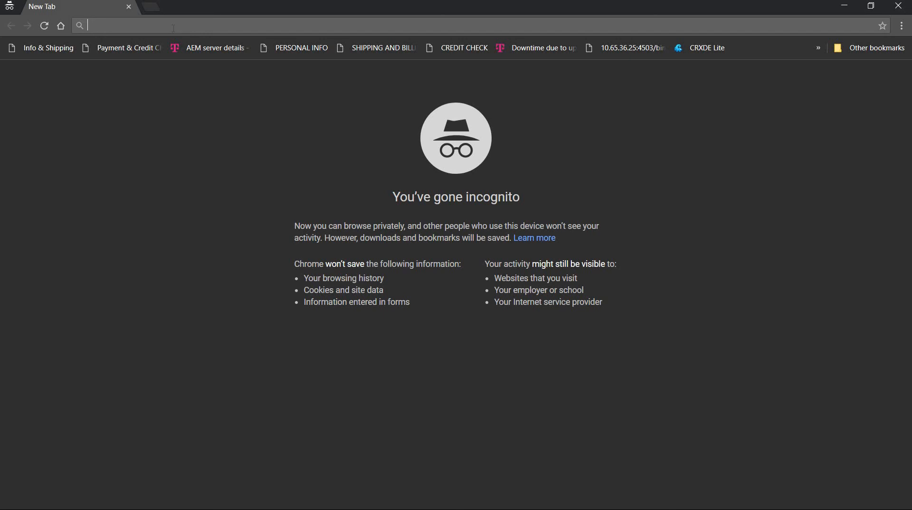
# Step: Load developers.facebook.com privately and submit the phone number and password login
pyautogui.write('developers.facebook.com')
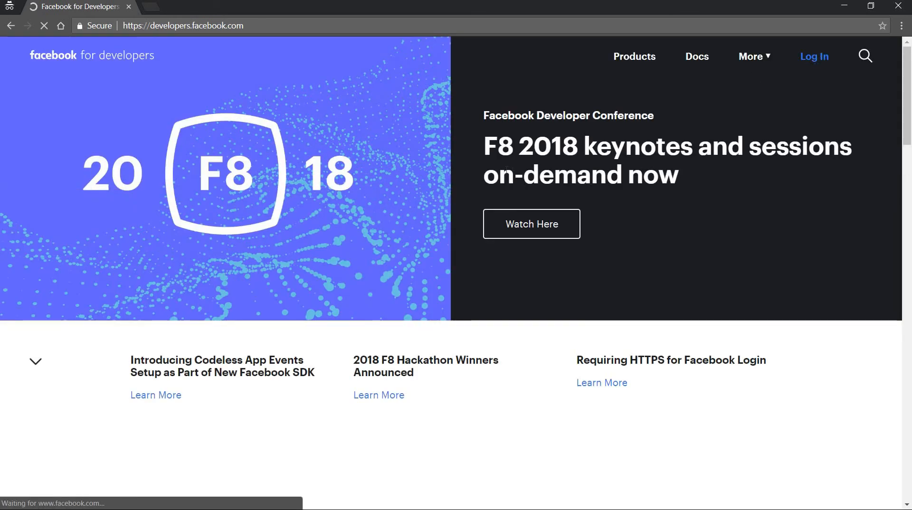
pyautogui.click(814, 56)
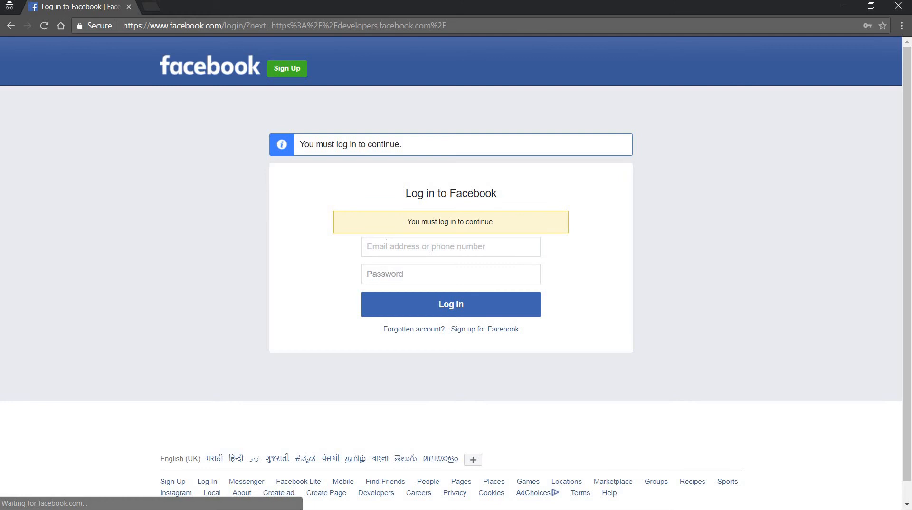
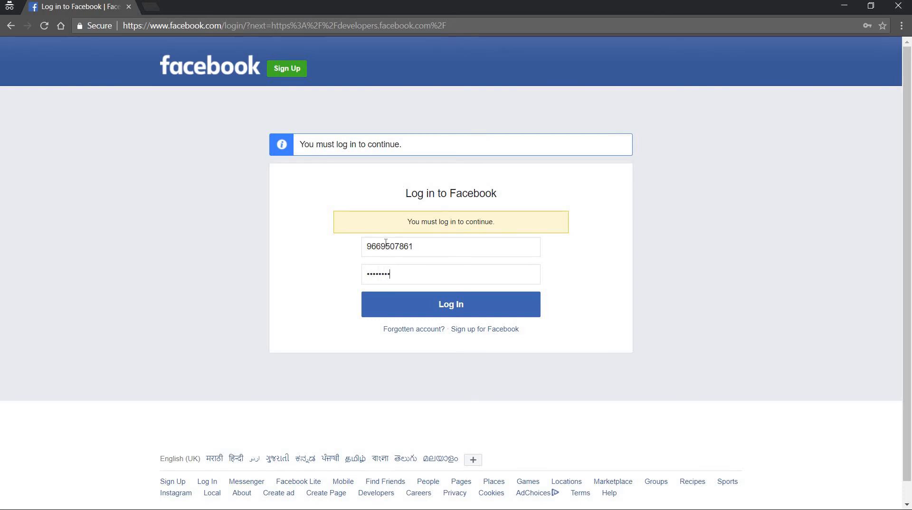
pyautogui.click(451, 304)
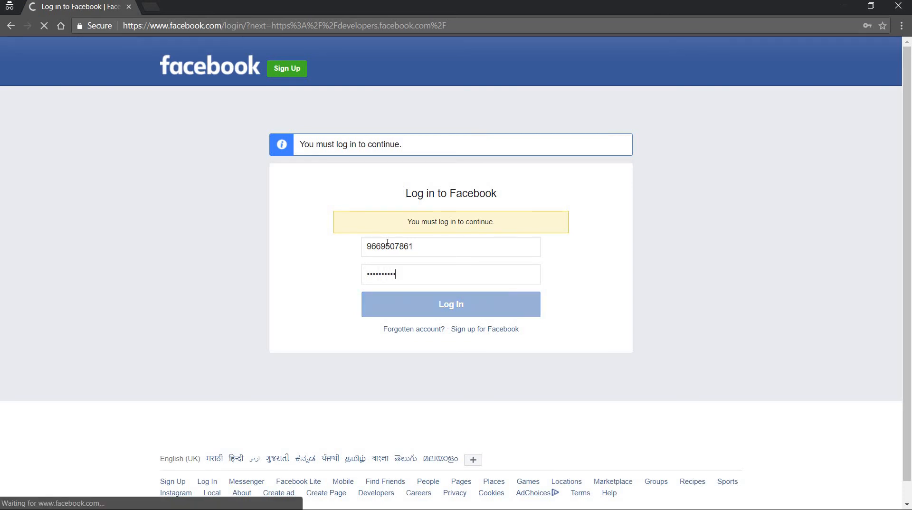
# Step: Finish signing in and bring up the My Apps options for adding a new app
pyautogui.click(450, 303)
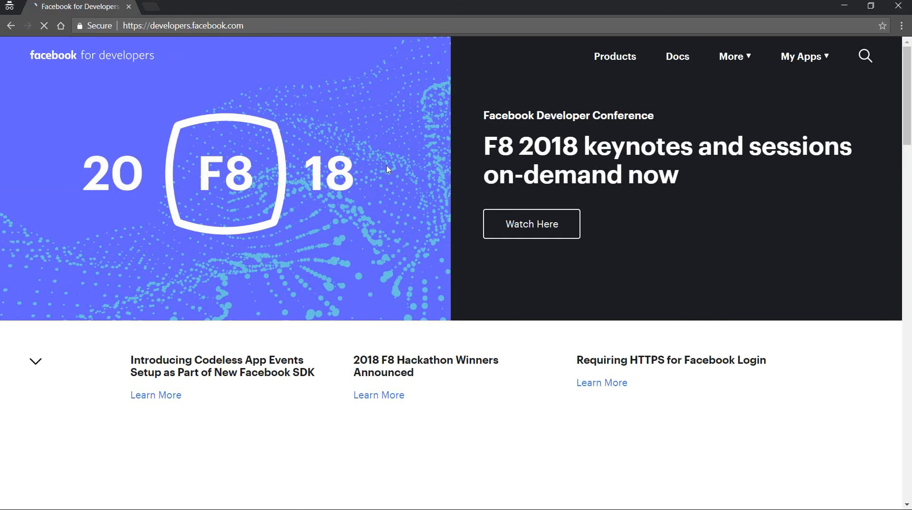
pyautogui.click(802, 56)
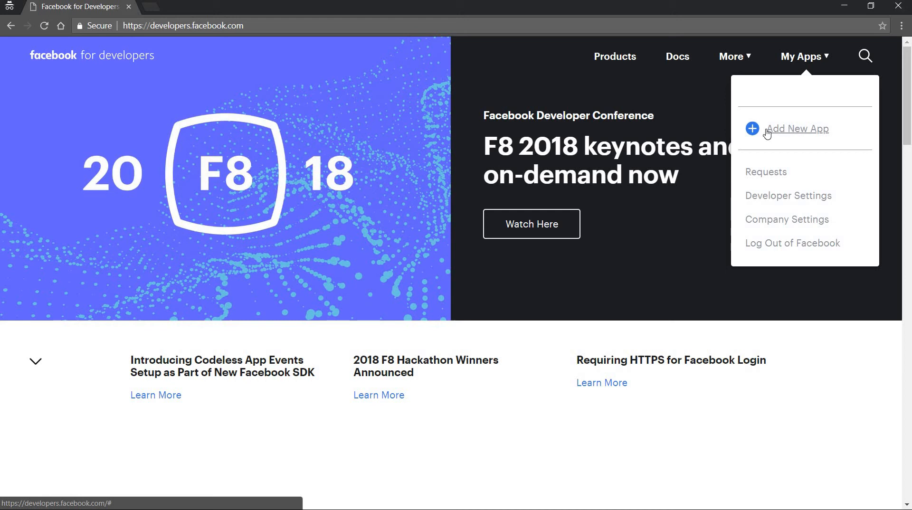
pyautogui.click(804, 57)
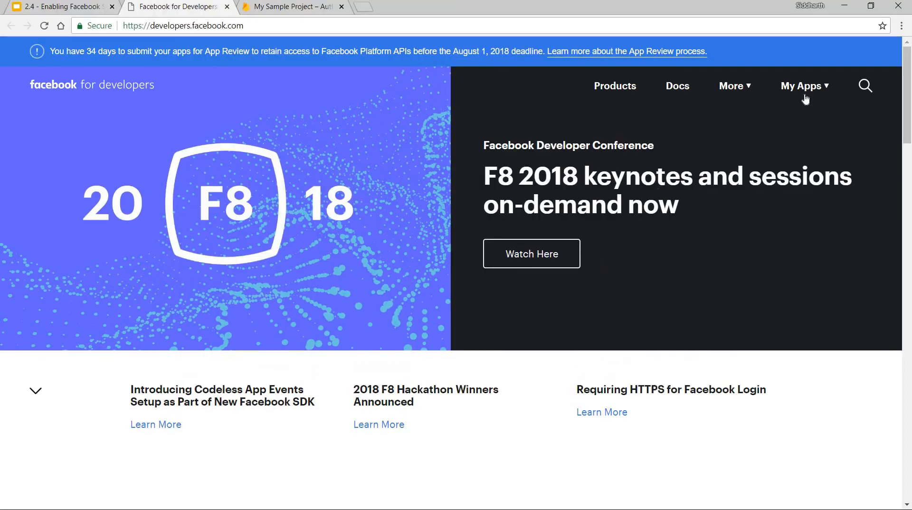
# Step: Create an app ID named 'My Sample App' and pass the reCAPTCHA security check
pyautogui.click(802, 86)
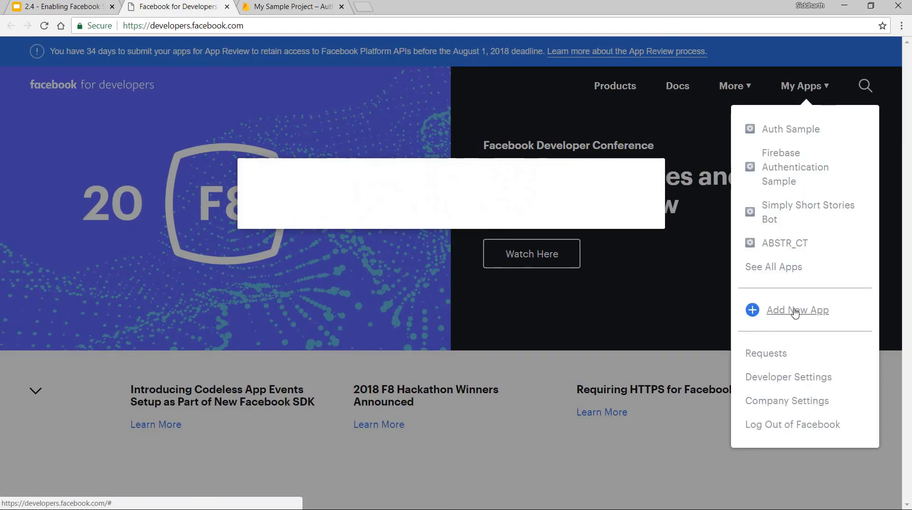
pyautogui.click(798, 310)
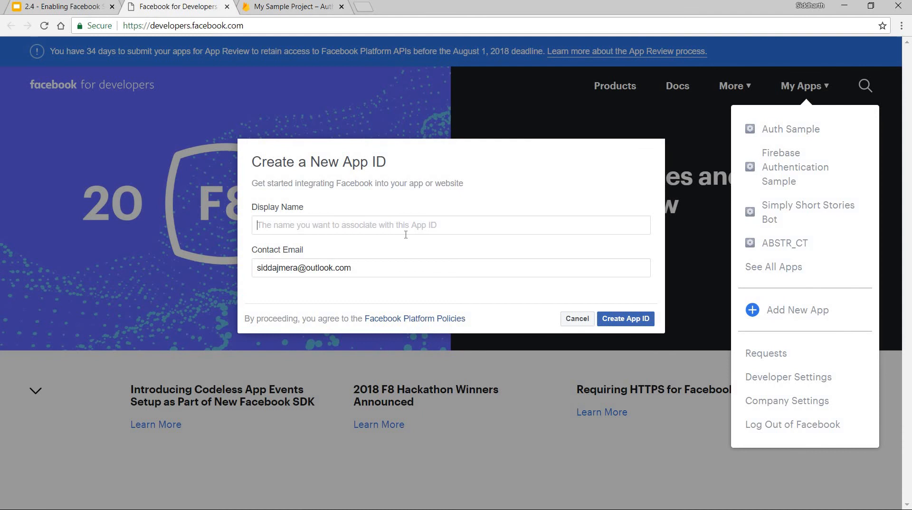
pyautogui.write('My Sample App')
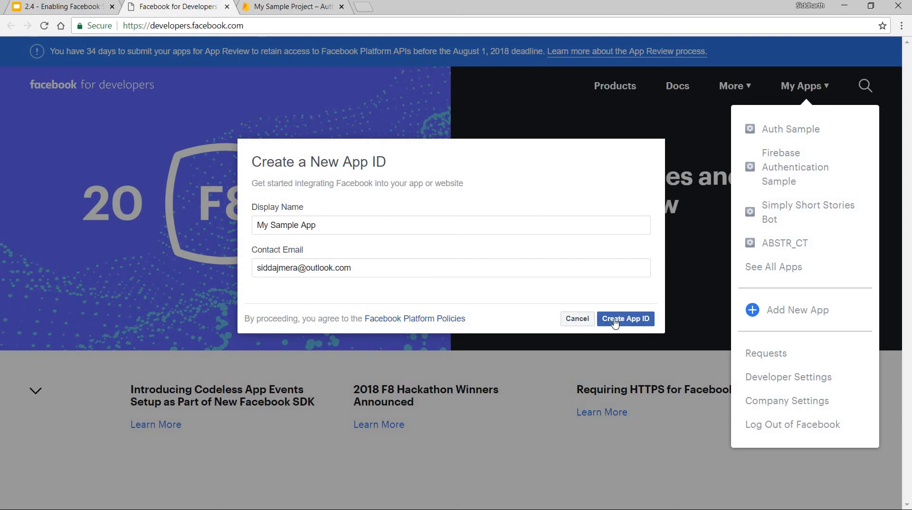
pyautogui.click(625, 319)
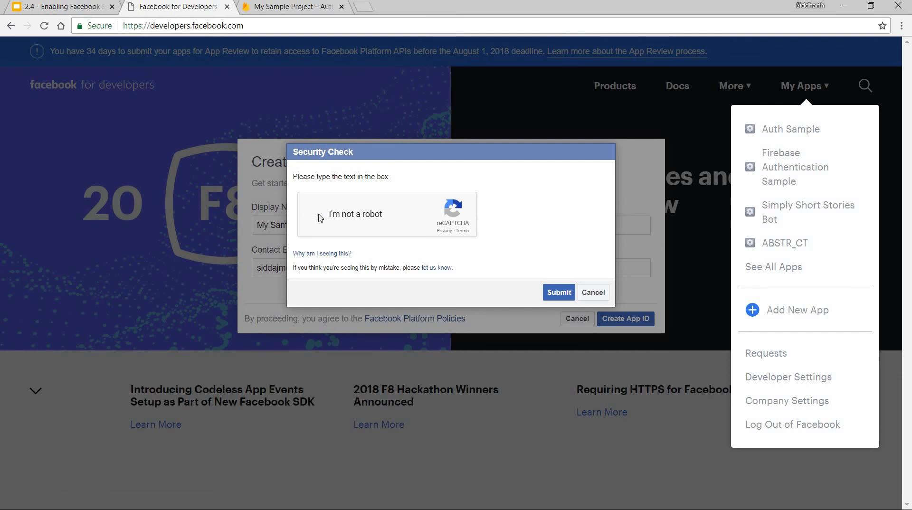
pyautogui.click(316, 214)
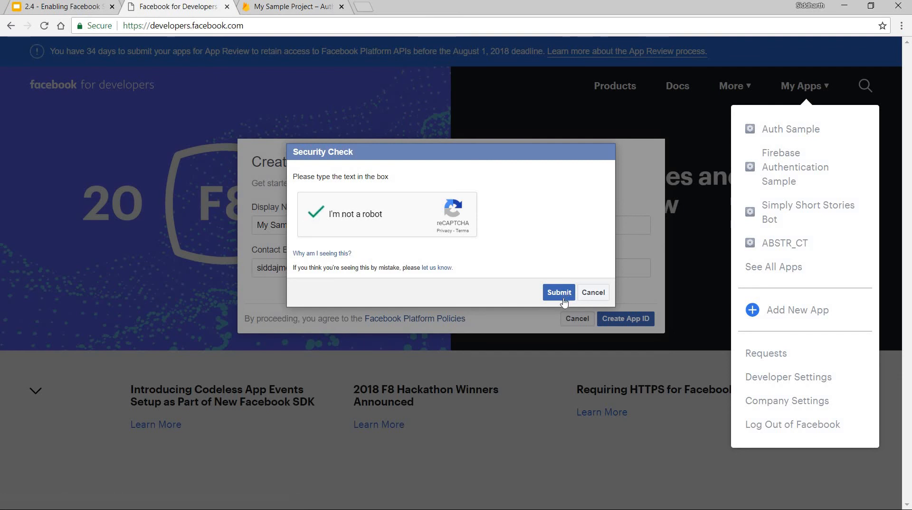
pyautogui.click(558, 292)
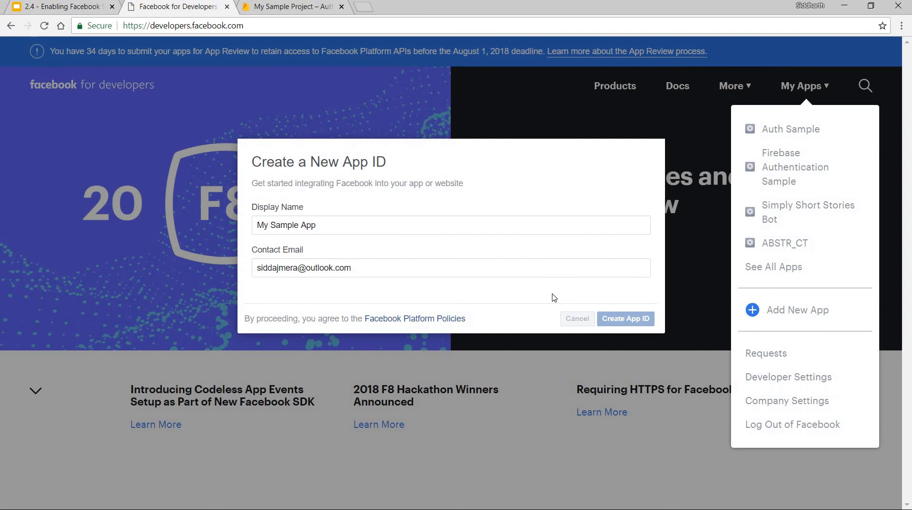
pyautogui.click(625, 318)
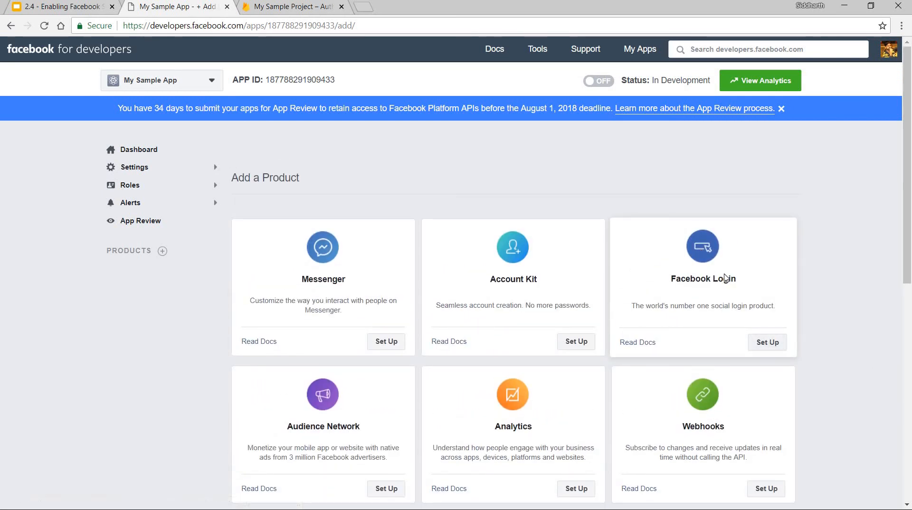
# Step: Add Facebook Login to My Sample App and view its Settings page
pyautogui.click(767, 342)
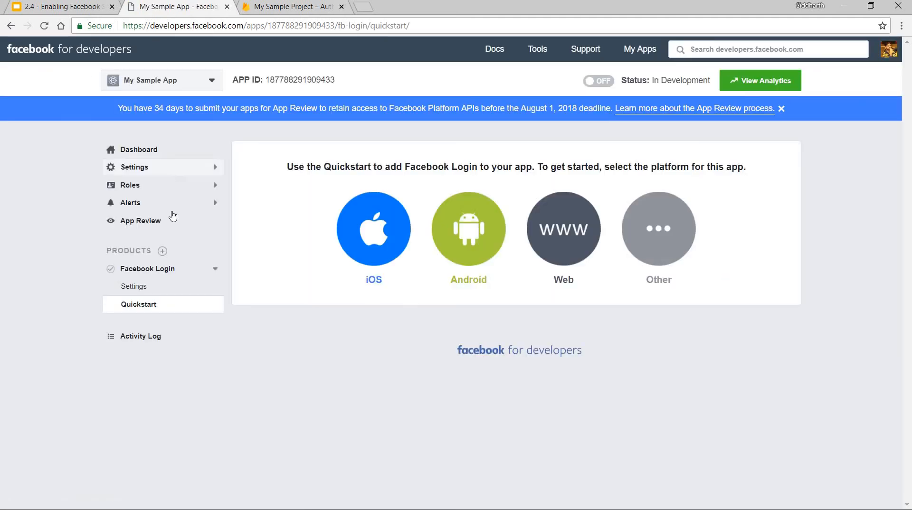
pyautogui.moveTo(100, 332)
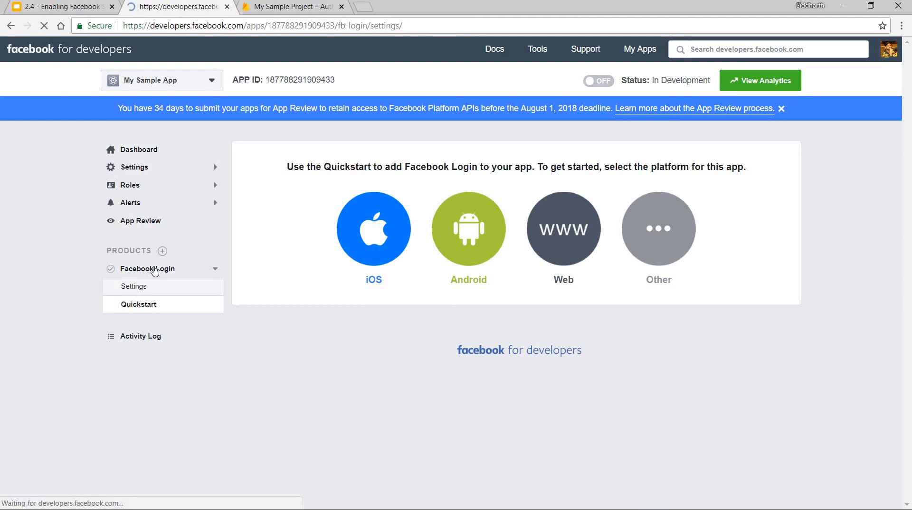
pyautogui.click(134, 286)
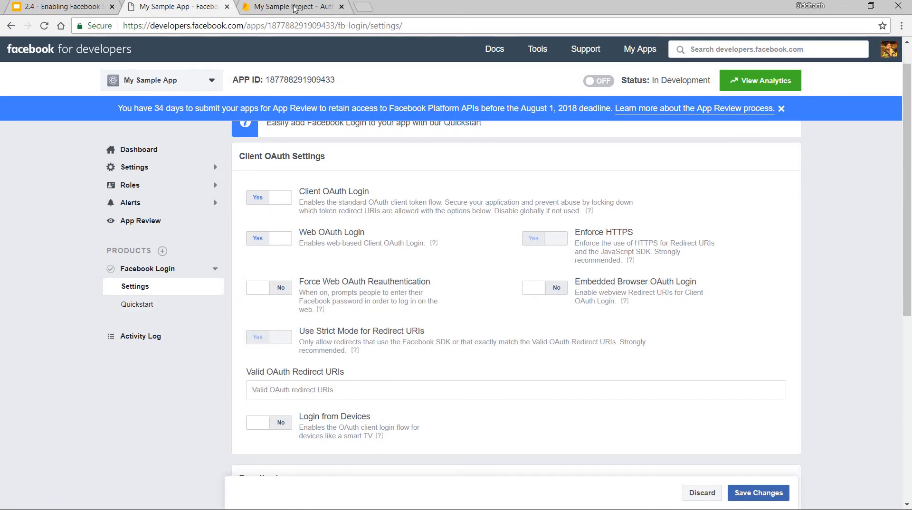
# Step: In Firebase, enable the Facebook sign-in provider and copy its OAuth redirect URI
pyautogui.click(291, 6)
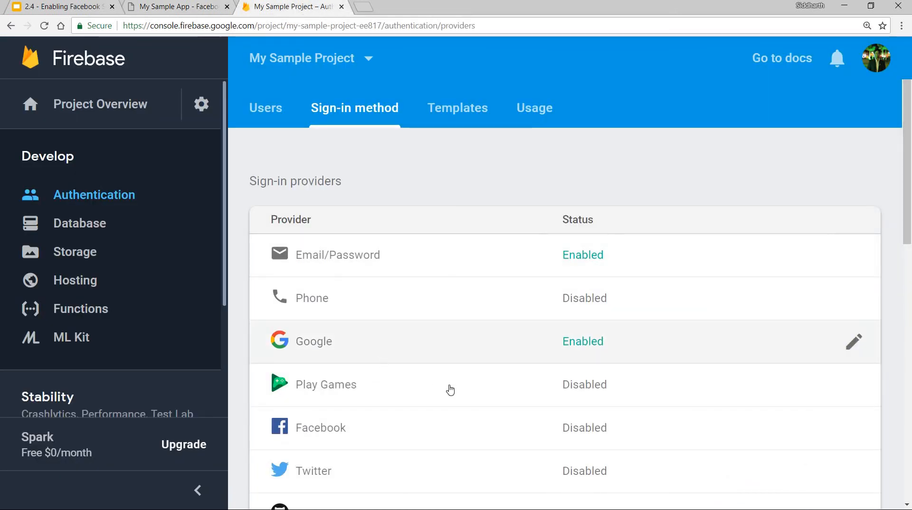
pyautogui.scroll(-3)
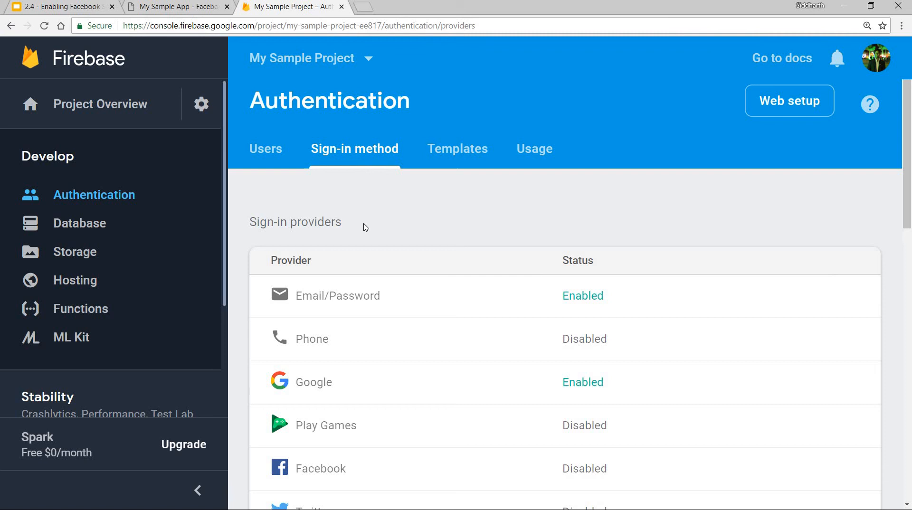
pyautogui.click(320, 469)
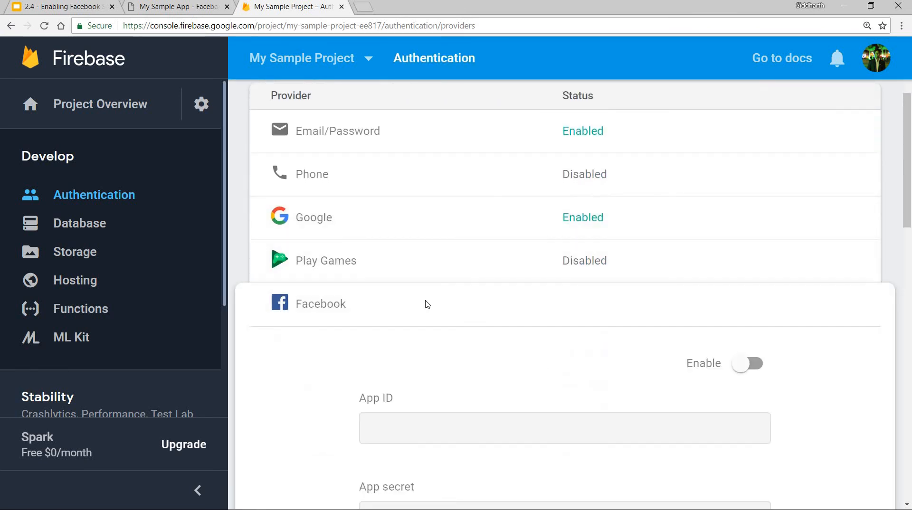
pyautogui.scroll(-3)
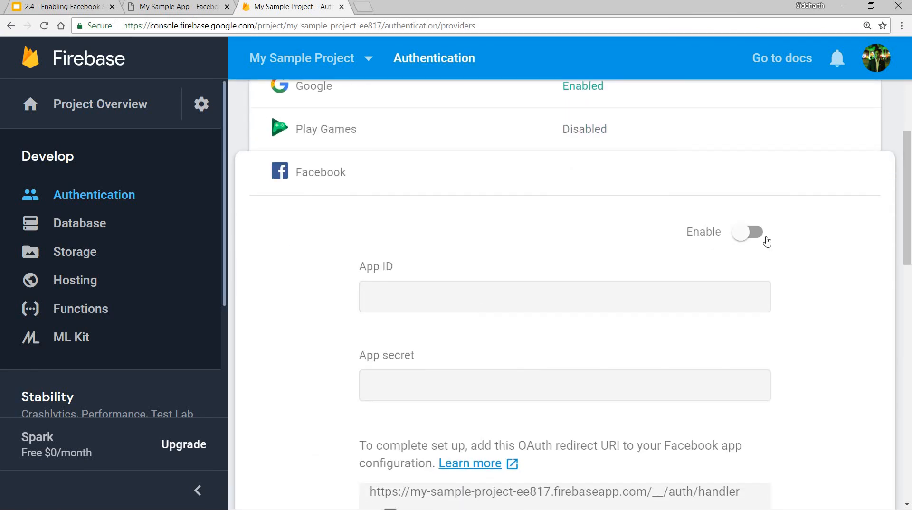
pyautogui.click(748, 233)
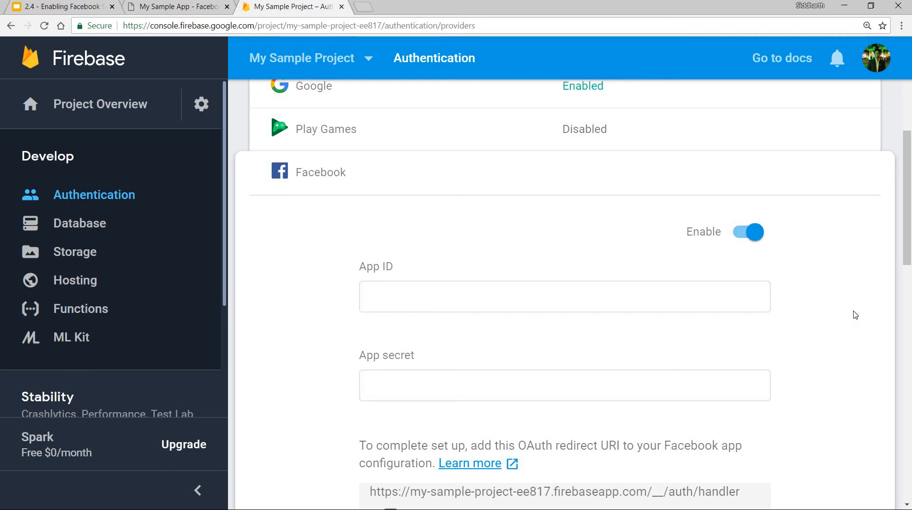
pyautogui.scroll(-3)
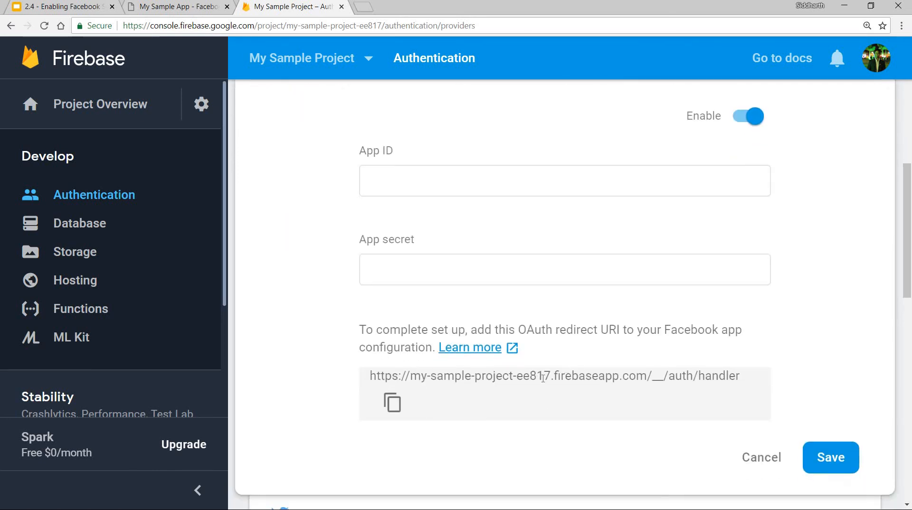
pyautogui.moveTo(391, 403)
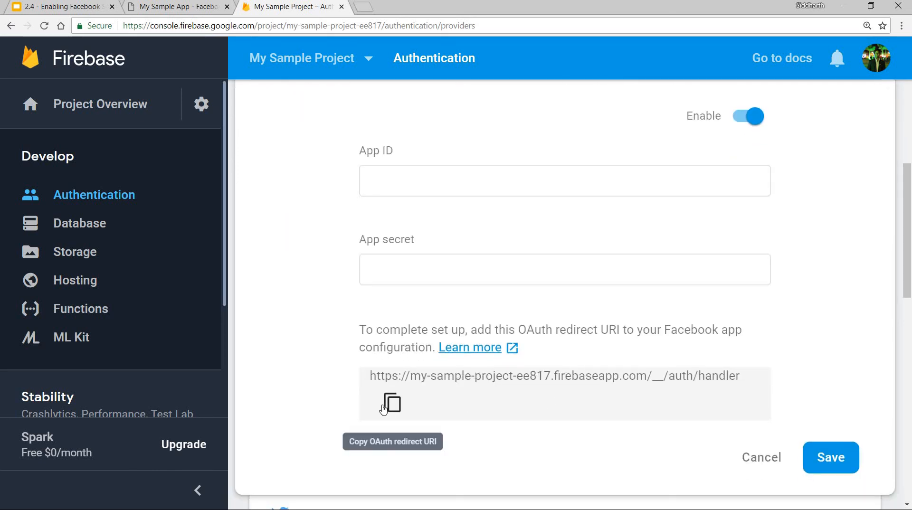
pyautogui.click(391, 404)
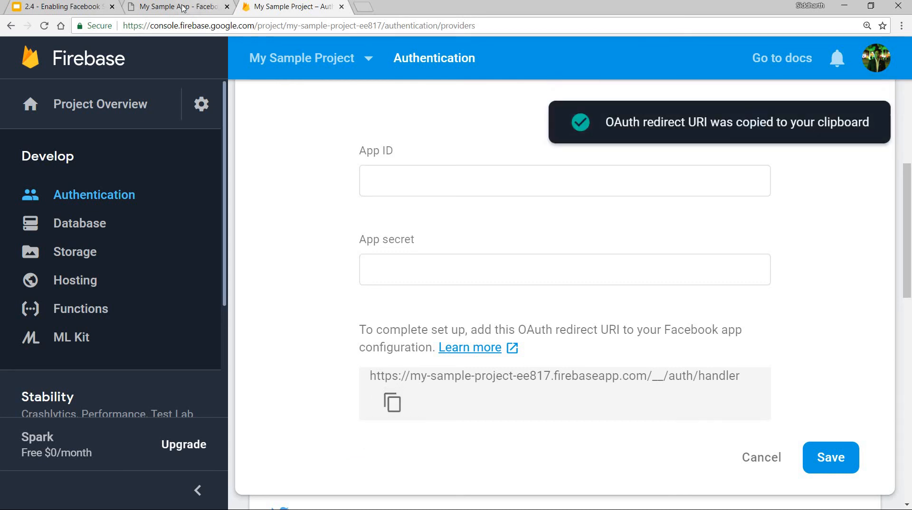
pyautogui.click(175, 6)
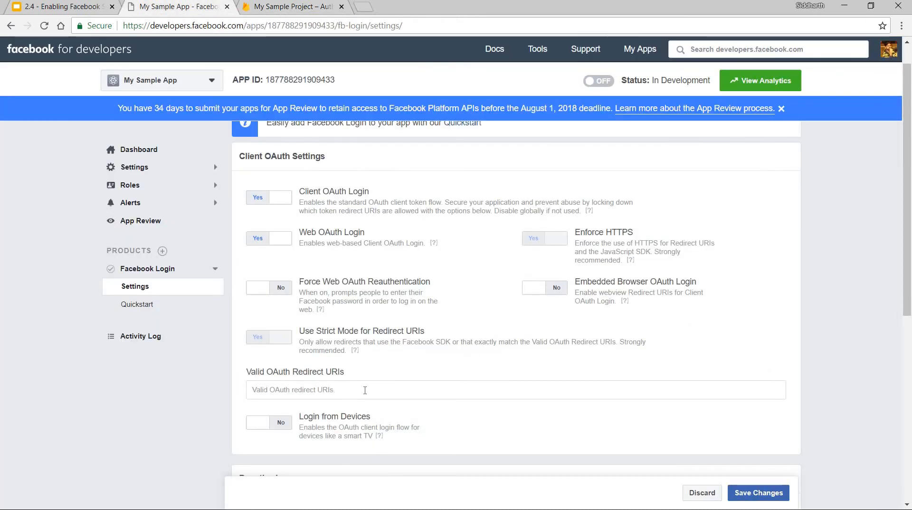
pyautogui.click(364, 391)
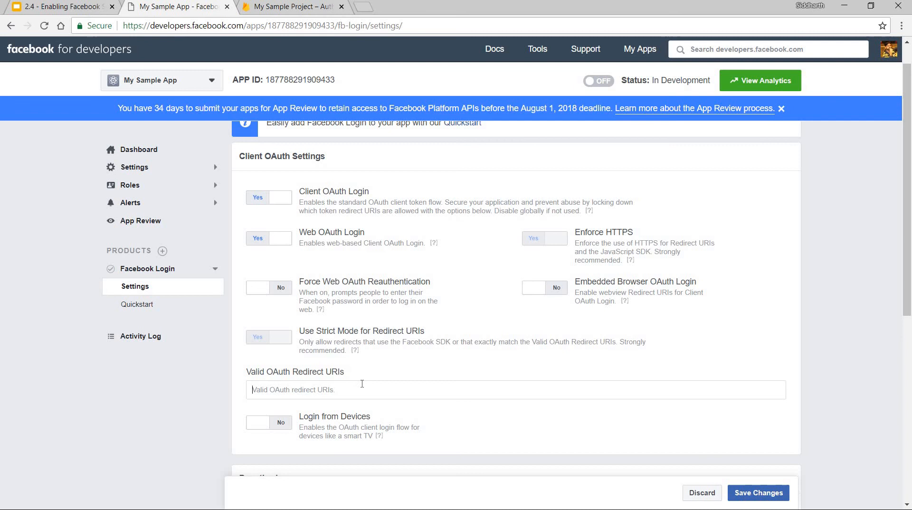
pyautogui.write('https://my-sample-project-ee817.firebaseapp.com/__/auth/handler')
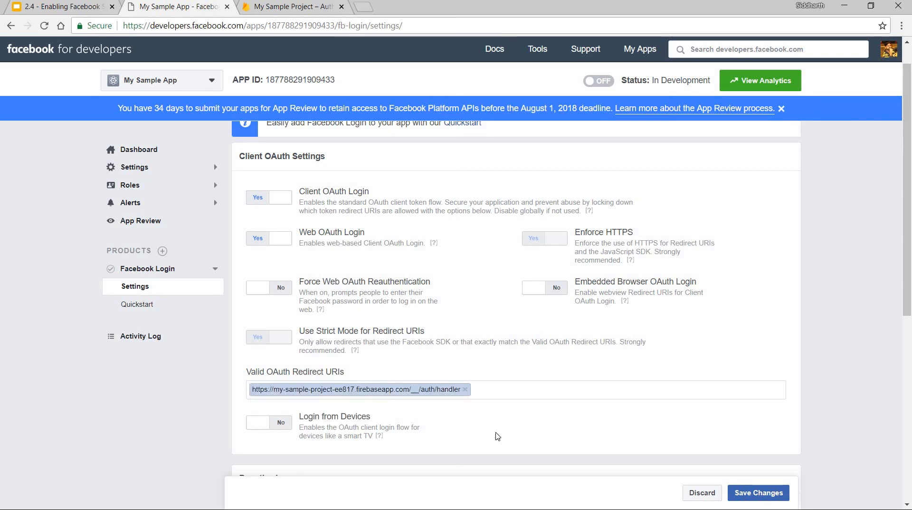
pyautogui.click(758, 492)
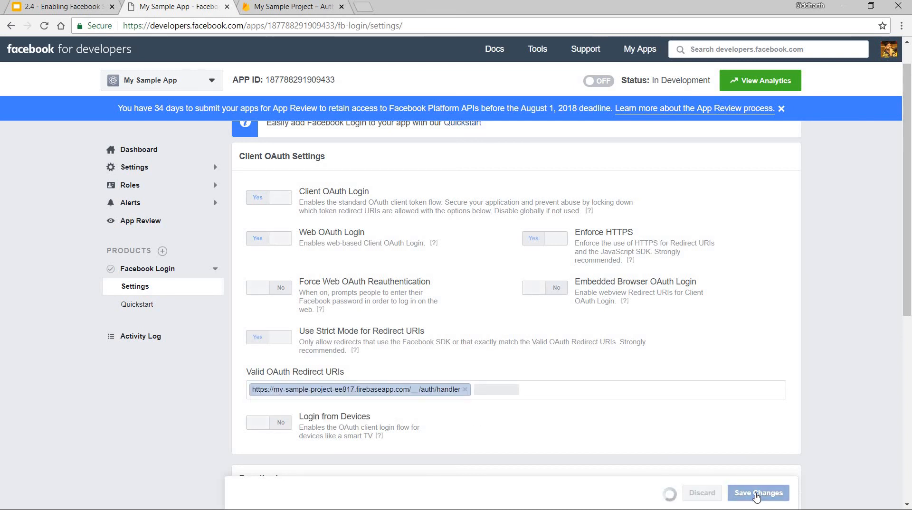
pyautogui.click(759, 493)
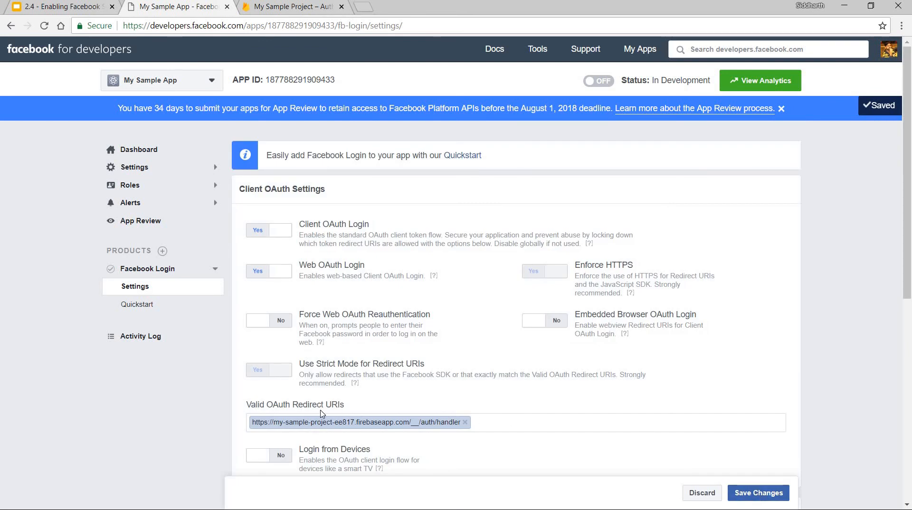
pyautogui.moveTo(257, 396)
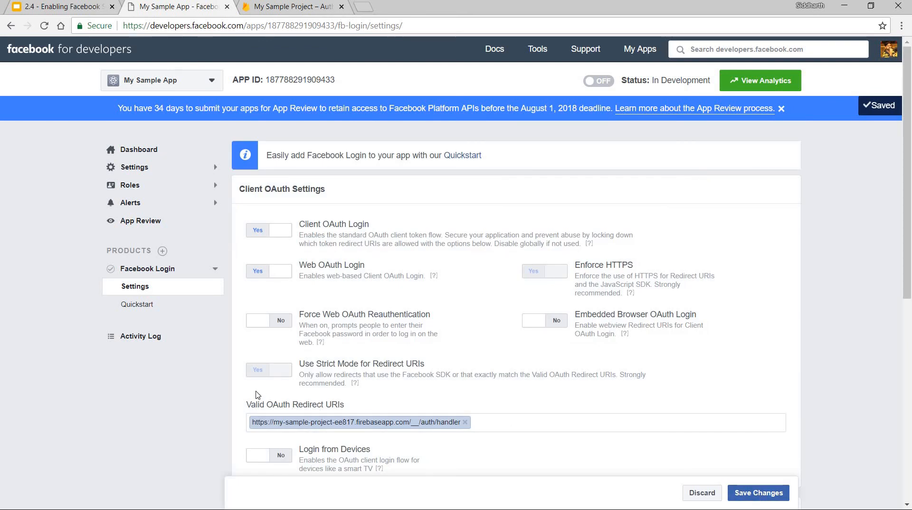
pyautogui.moveTo(134, 280)
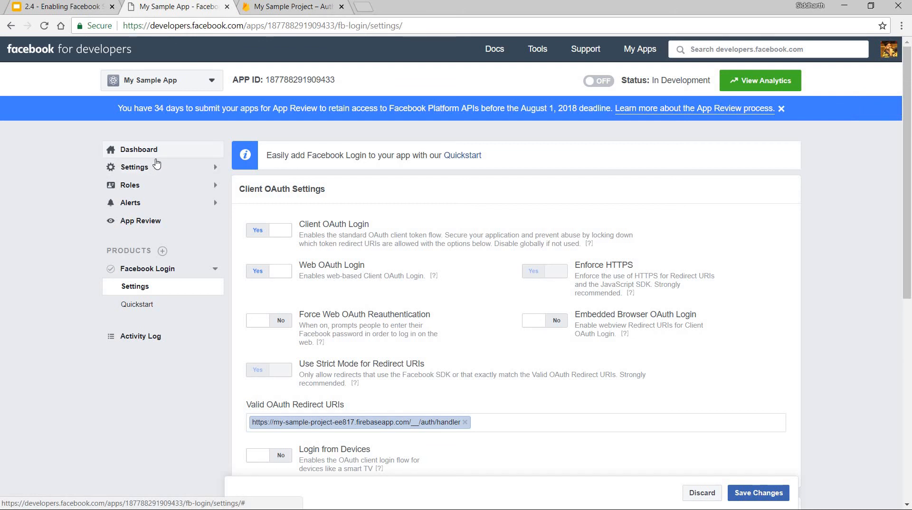
# Step: Open My Sample App's Settings > Basic page and select the App ID
pyautogui.click(133, 167)
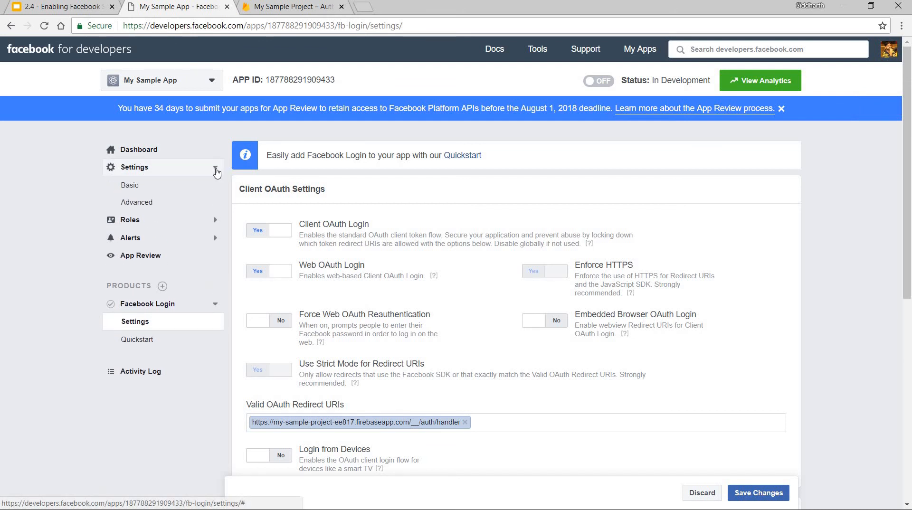
pyautogui.click(130, 185)
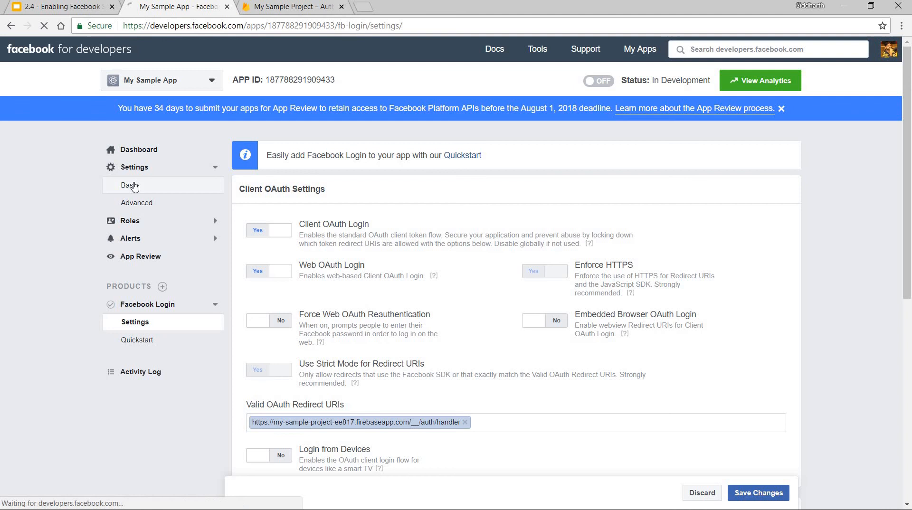
pyautogui.click(129, 185)
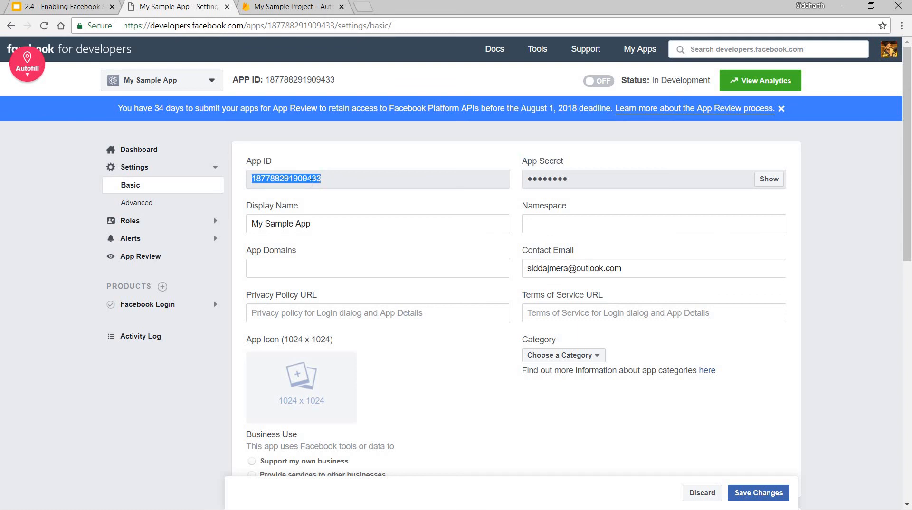
pyautogui.click(289, 7)
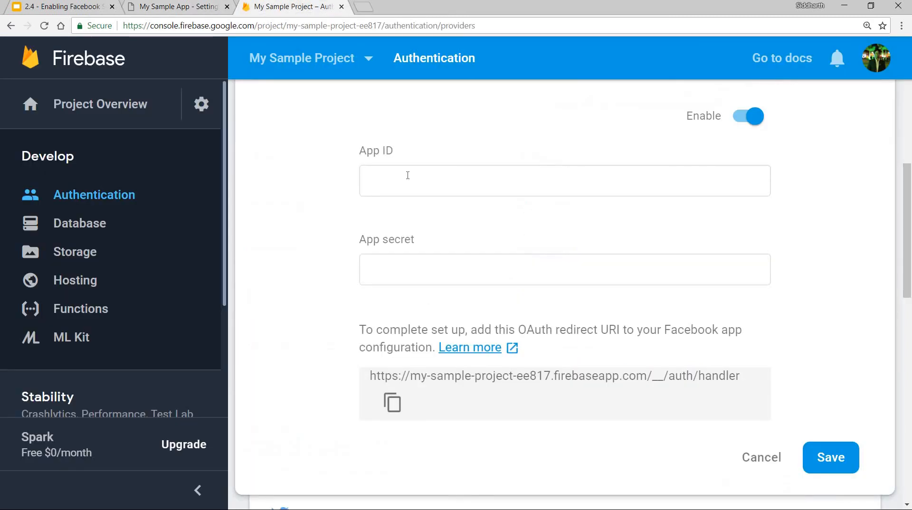
pyautogui.write('187788291909433')
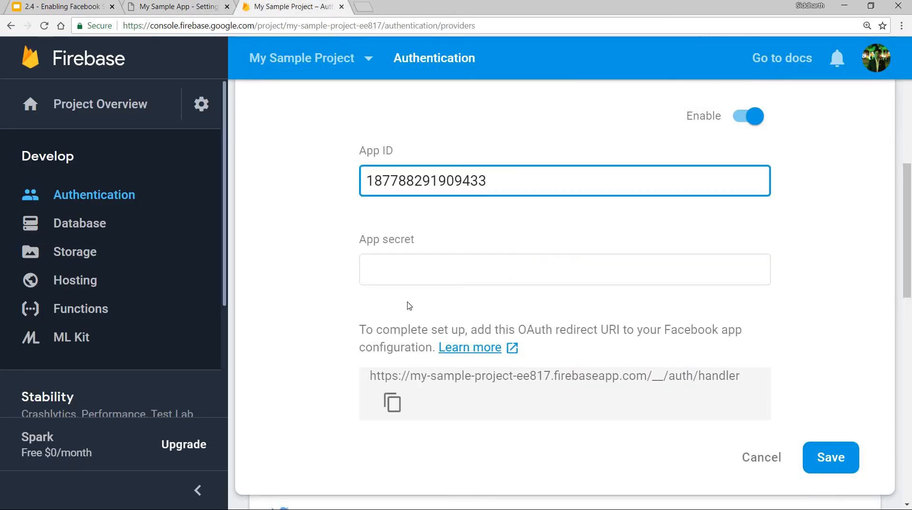
pyautogui.click(564, 270)
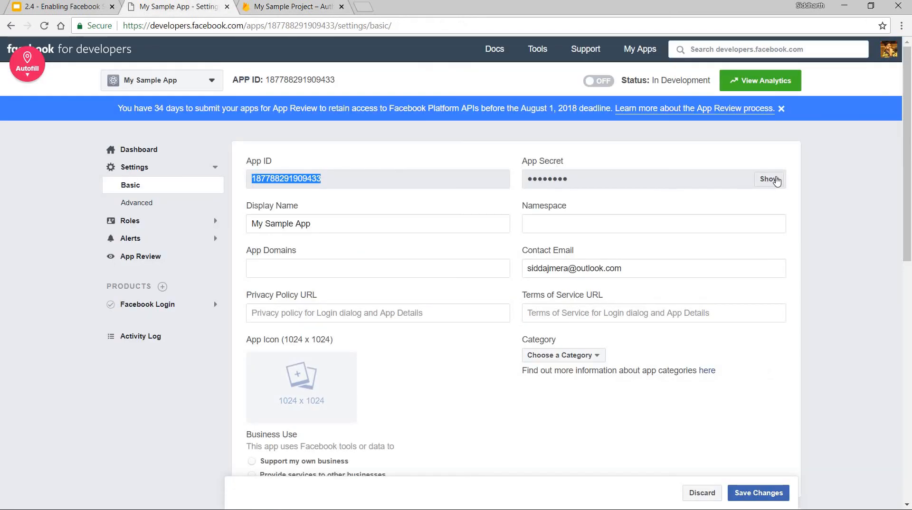
pyautogui.click(769, 179)
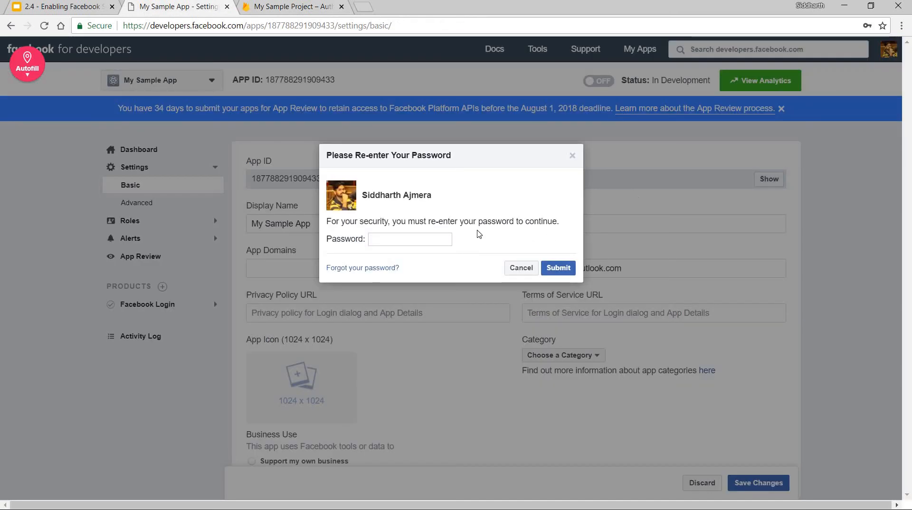
pyautogui.click(410, 239)
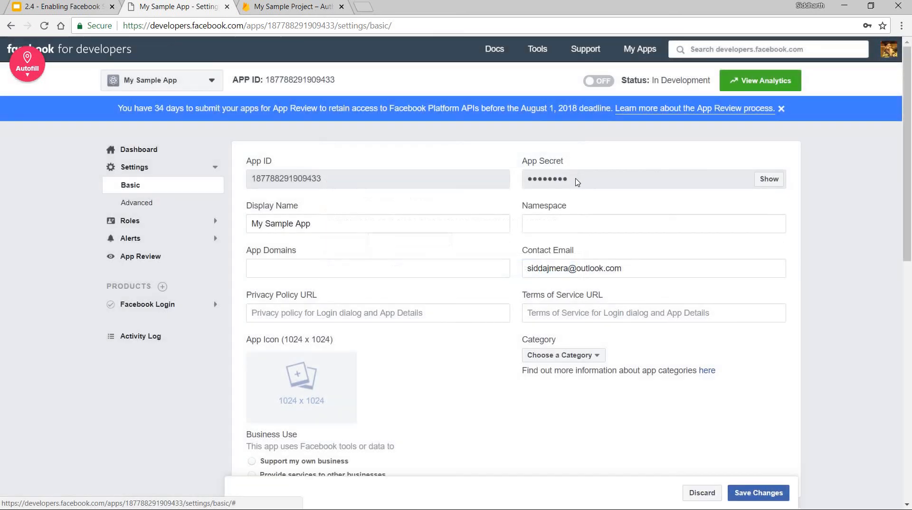
pyautogui.moveTo(808, 208)
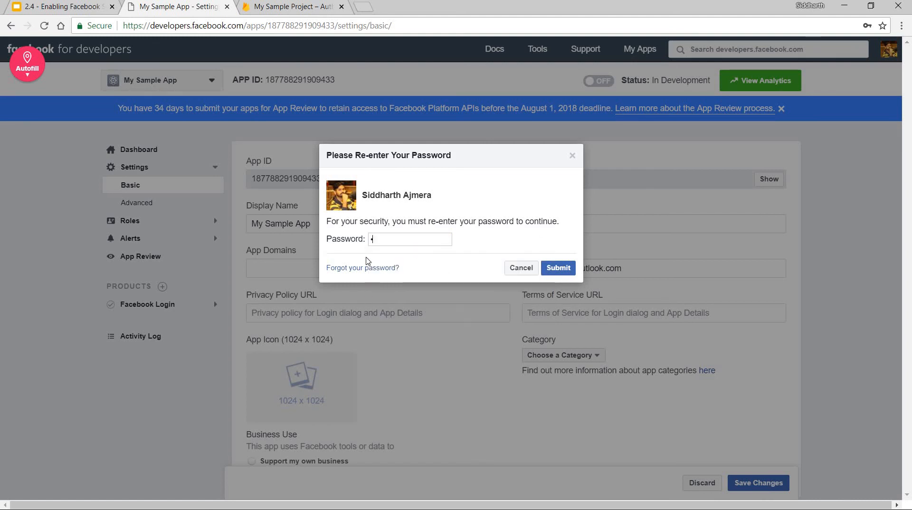
pyautogui.write('password')
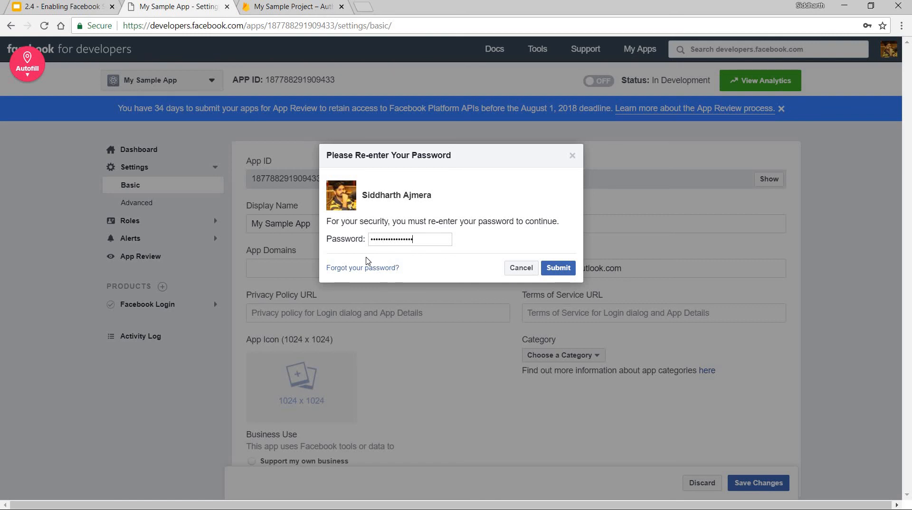
pyautogui.click(557, 269)
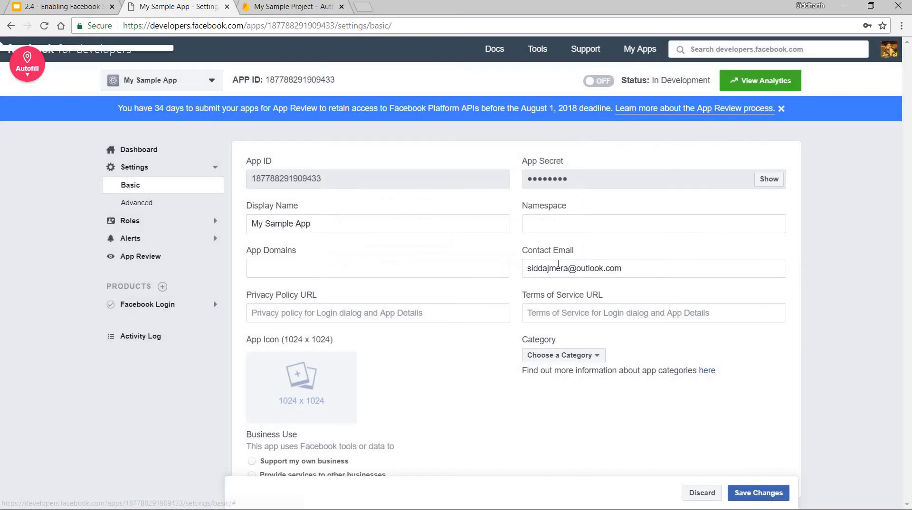
pyautogui.click(757, 493)
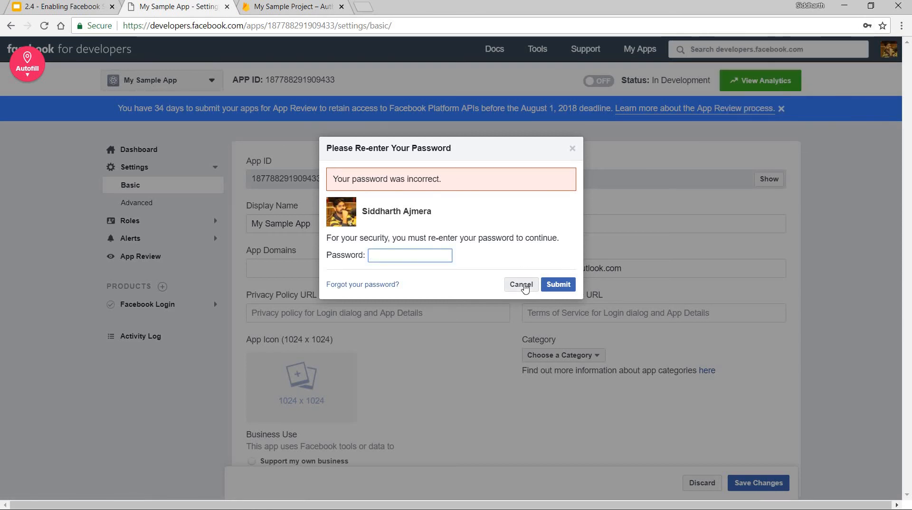
pyautogui.click(520, 285)
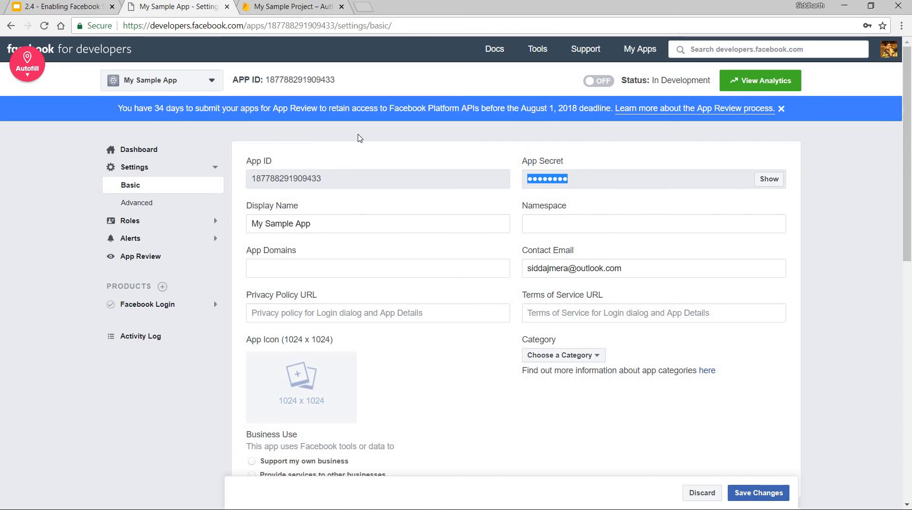
pyautogui.click(290, 6)
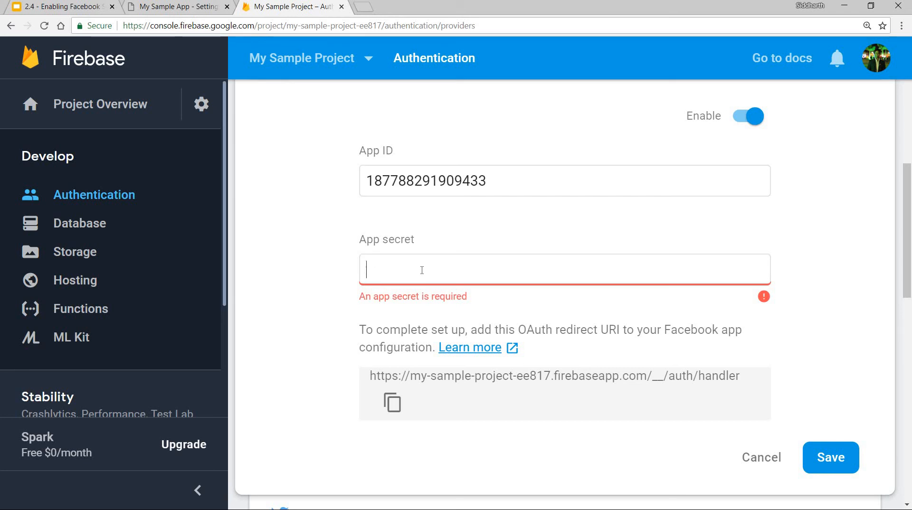
pyautogui.write('187788291909433')
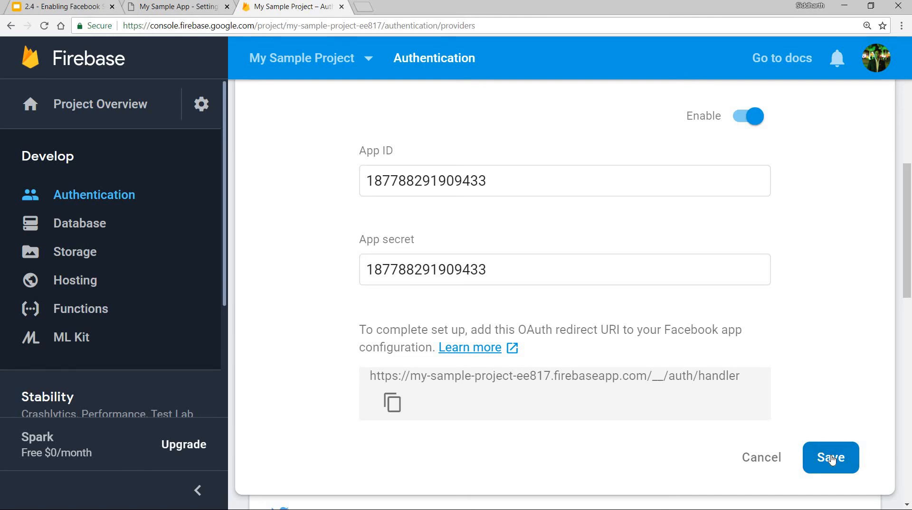
pyautogui.click(830, 459)
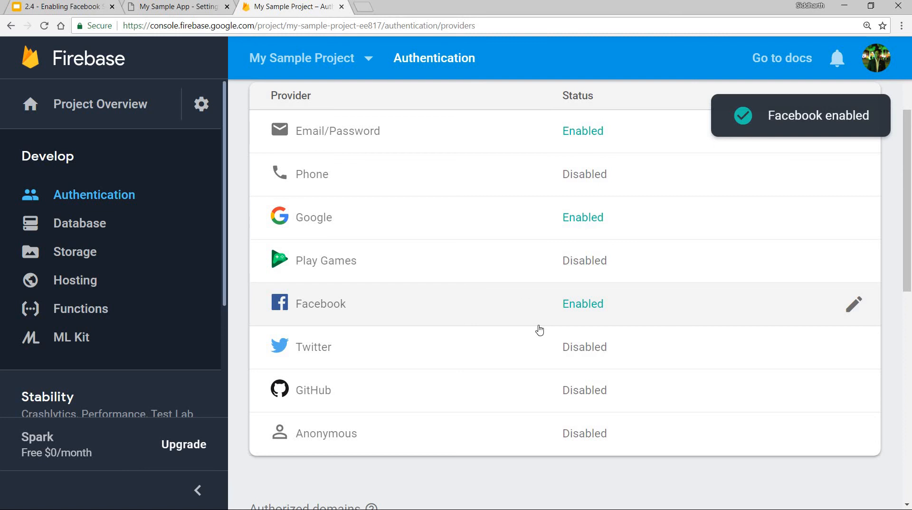
pyautogui.moveTo(607, 290)
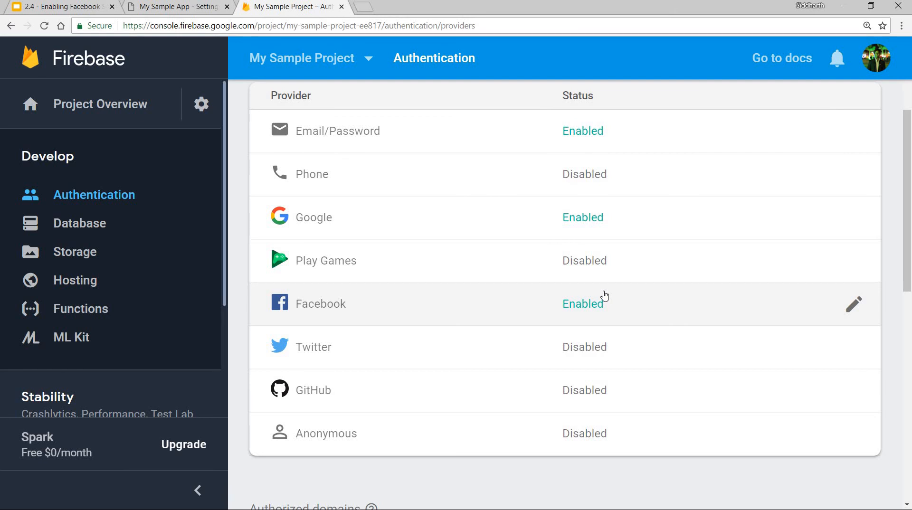
pyautogui.moveTo(360, 80)
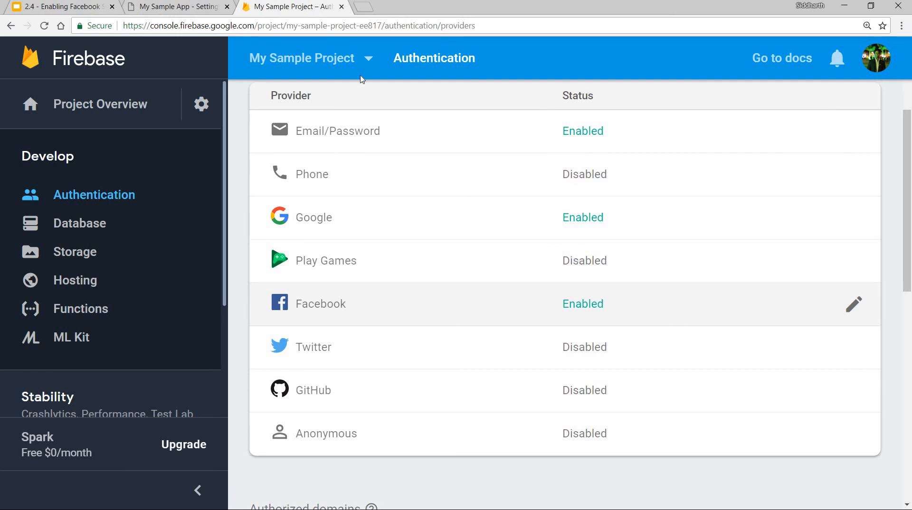